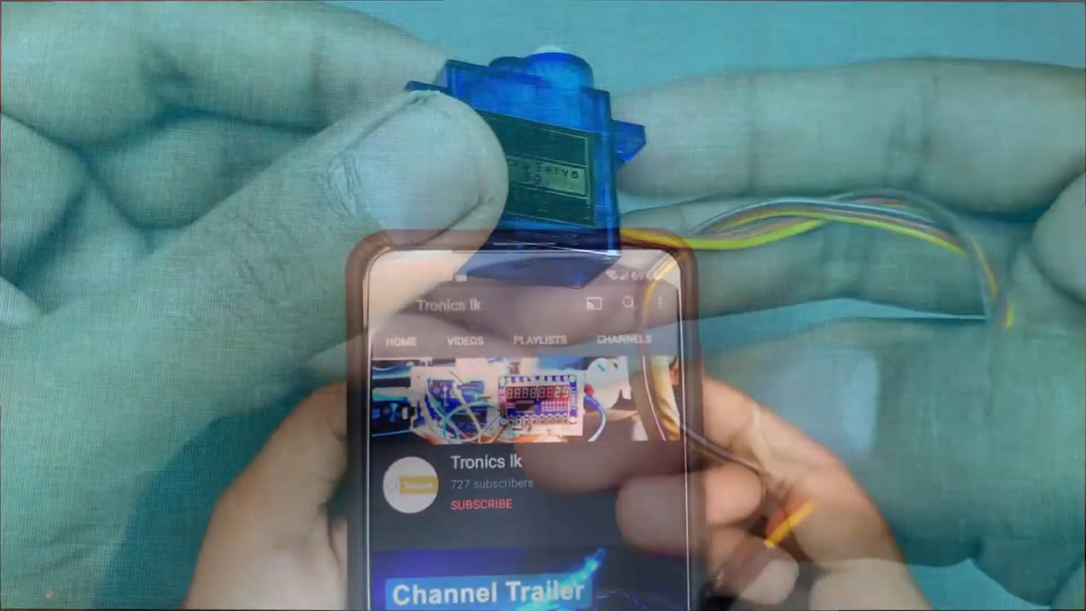
Subscribe to Tronics lk and turn on All notifications via the bell
left_click(478, 503)
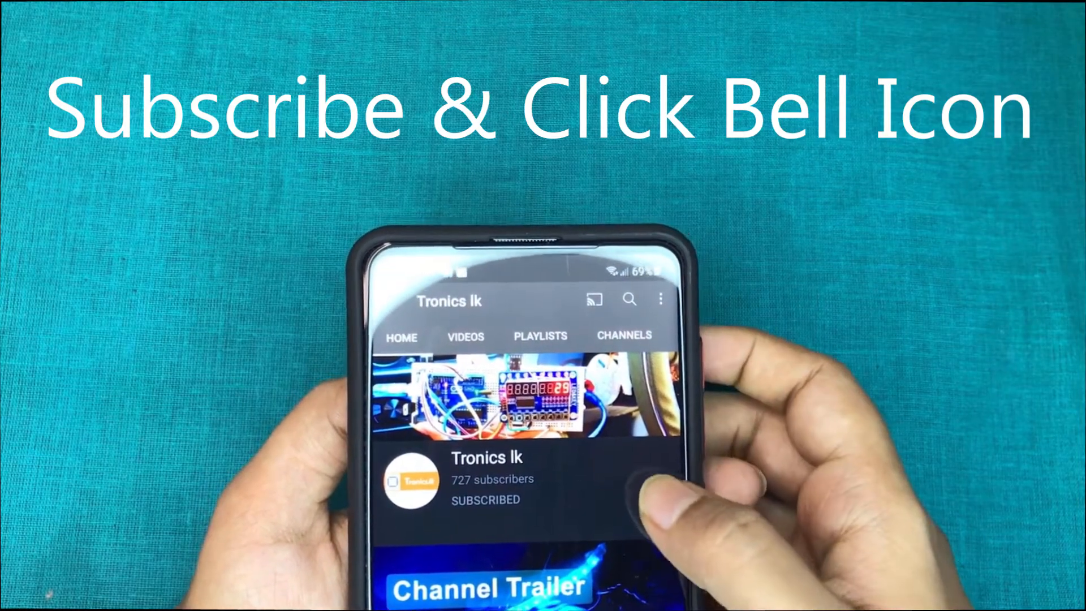
left_click(661, 460)
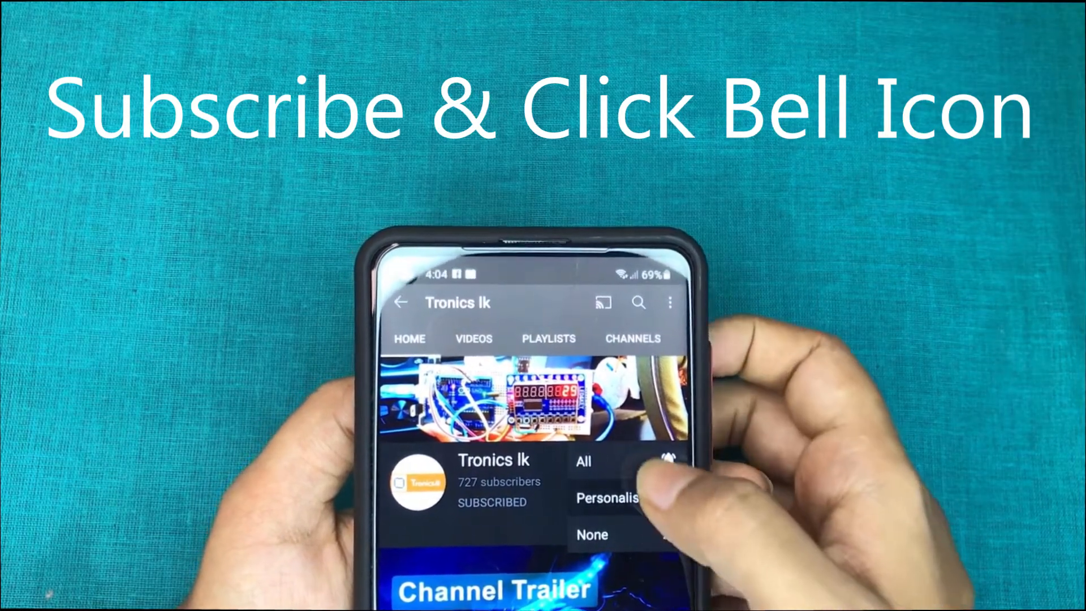
left_click(668, 460)
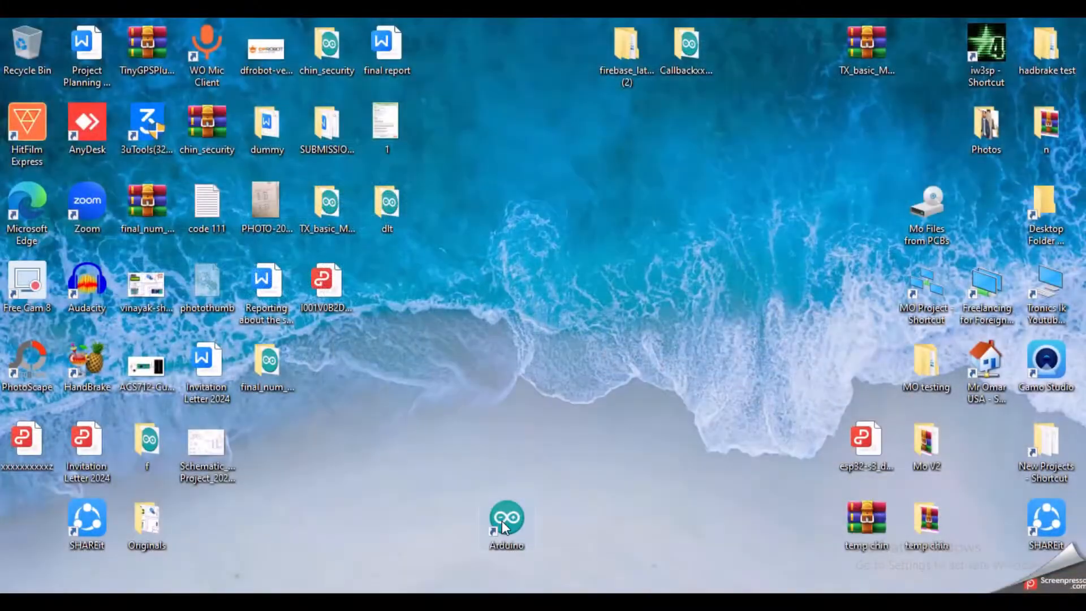
Start Arduino IDE from the desktop shortcut and load the Servo library's Sweep example
double_click(506, 515)
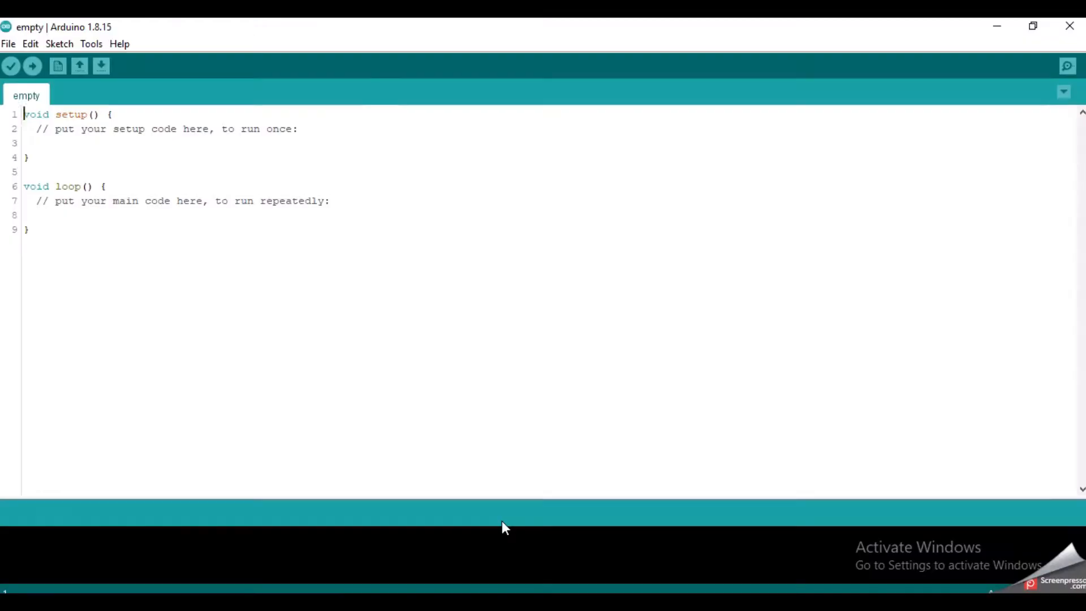
left_click(8, 43)
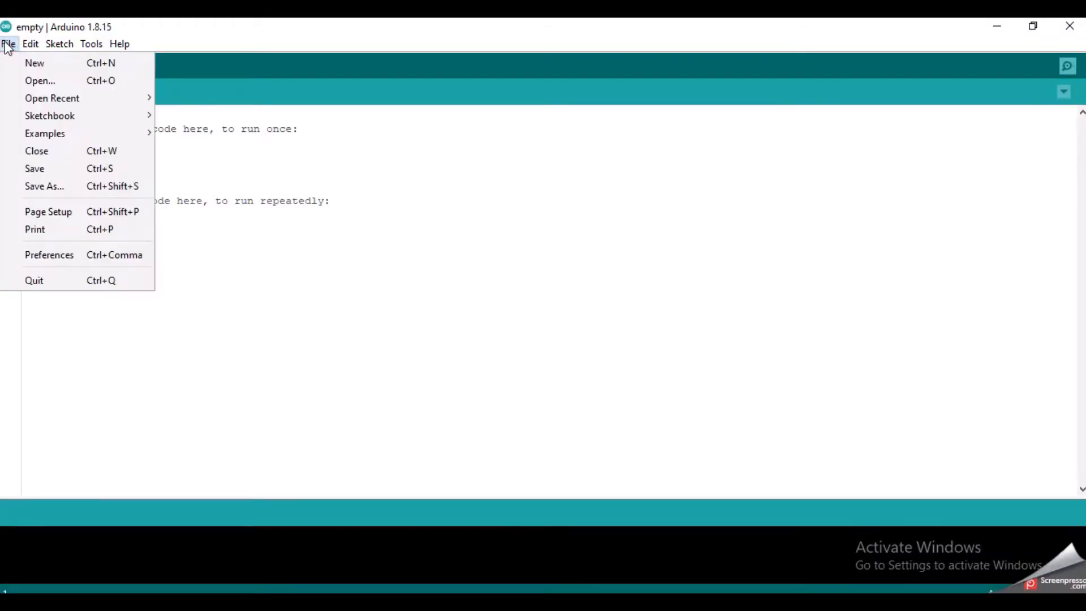
left_click(44, 133)
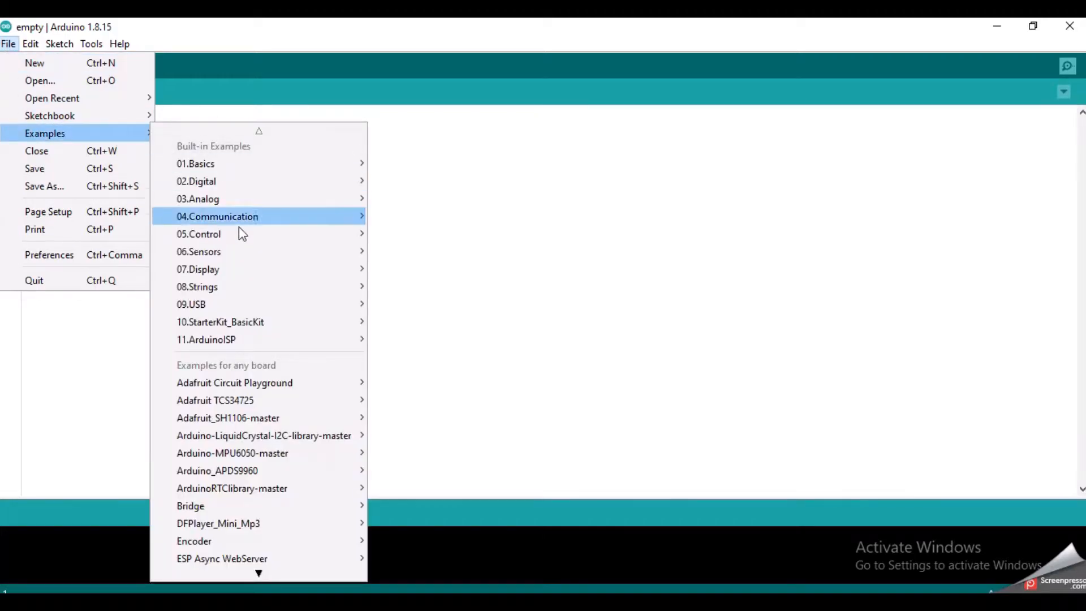
left_click(259, 574)
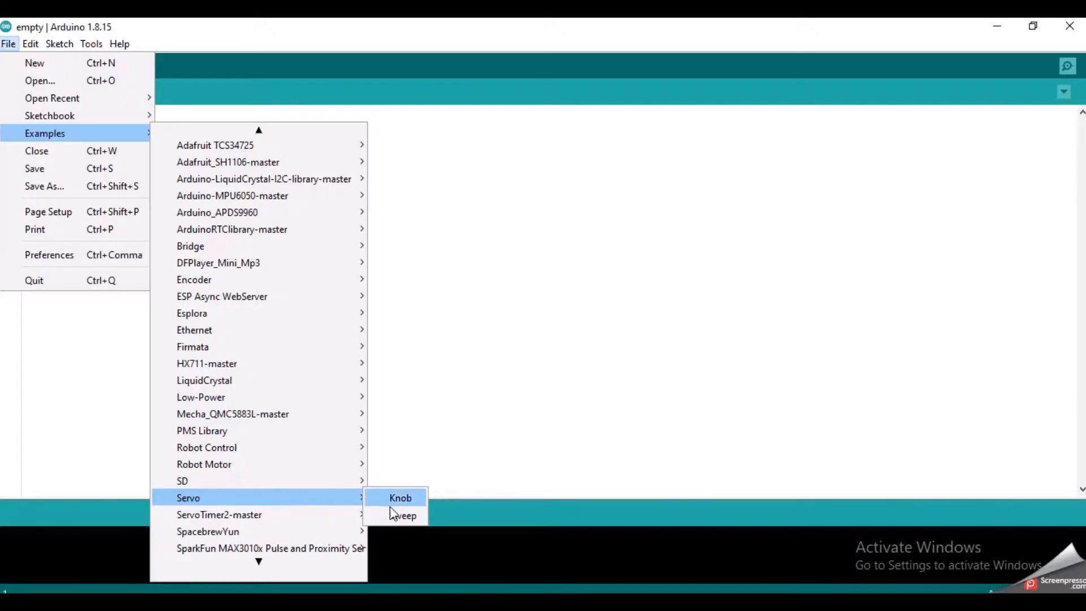
left_click(403, 515)
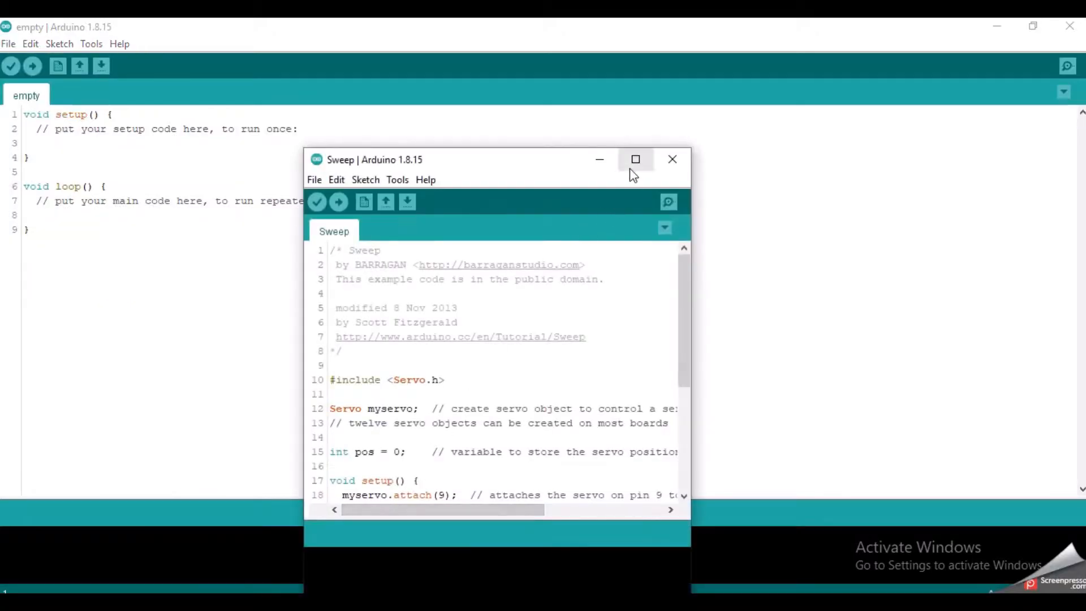
Maximize the Sweep window and select the 9 in myservo.attach(9)
left_click(635, 158)
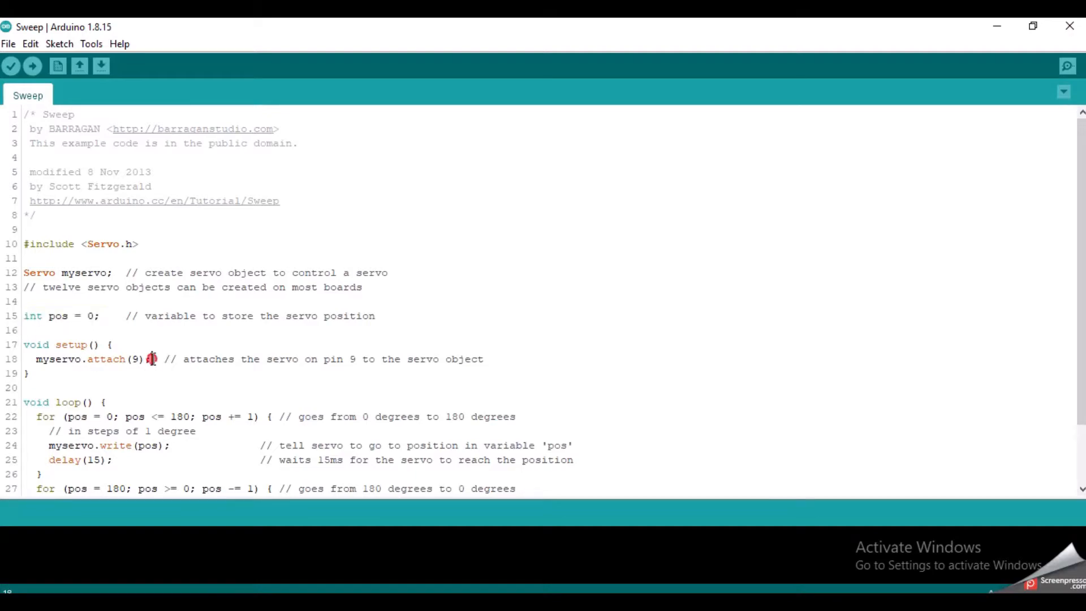
left_click_drag(39, 358, 149, 359)
type("8")
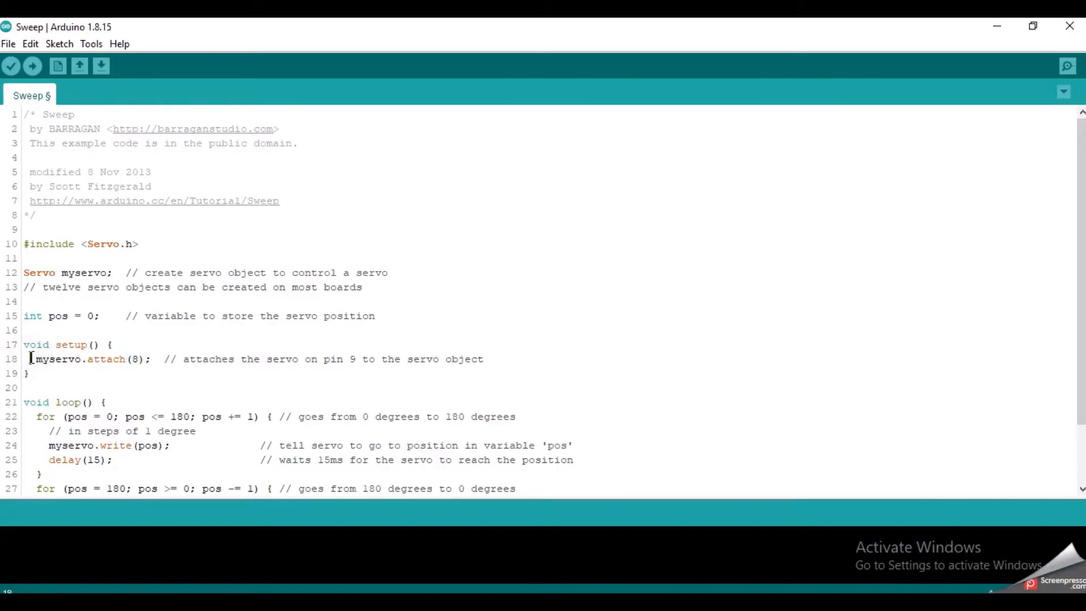
scroll("down", 3)
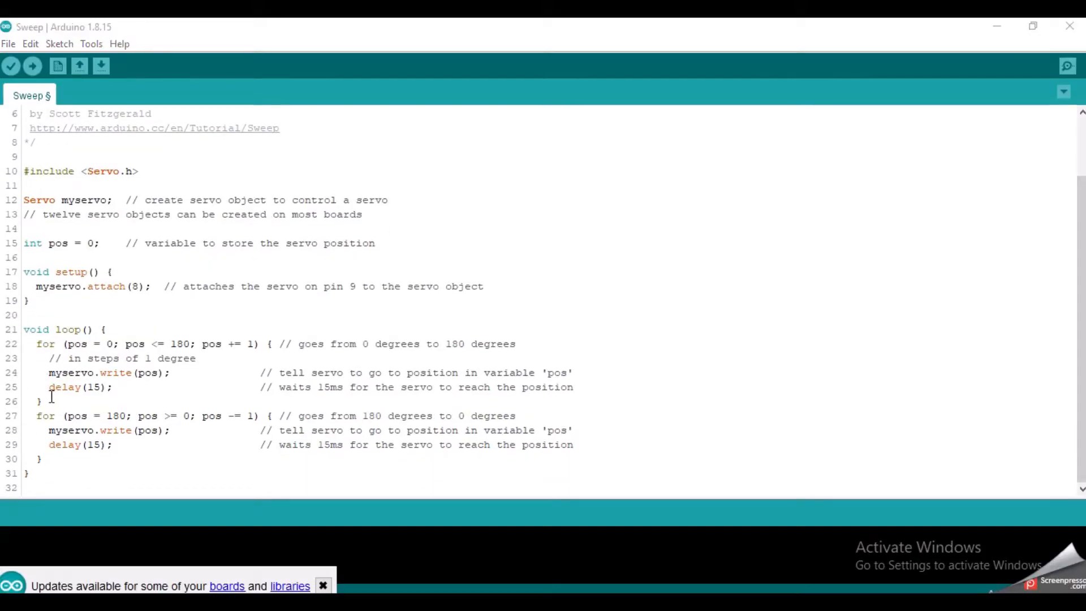
left_click_drag(40, 343, 40, 401)
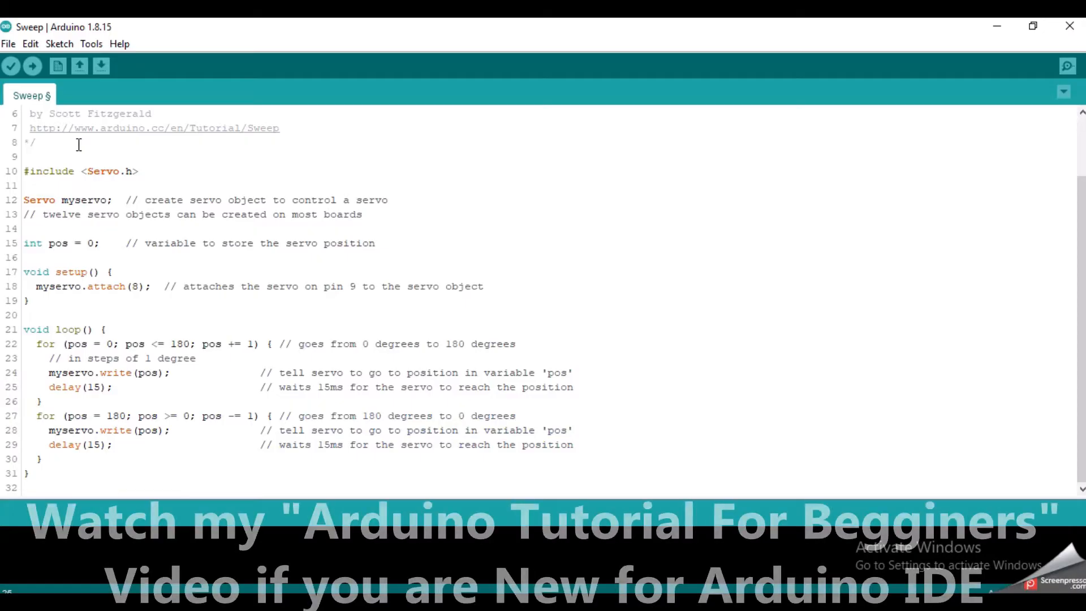
Confirm board and port under Tools, then upload the pin-8 Sweep sketch
left_click(90, 43)
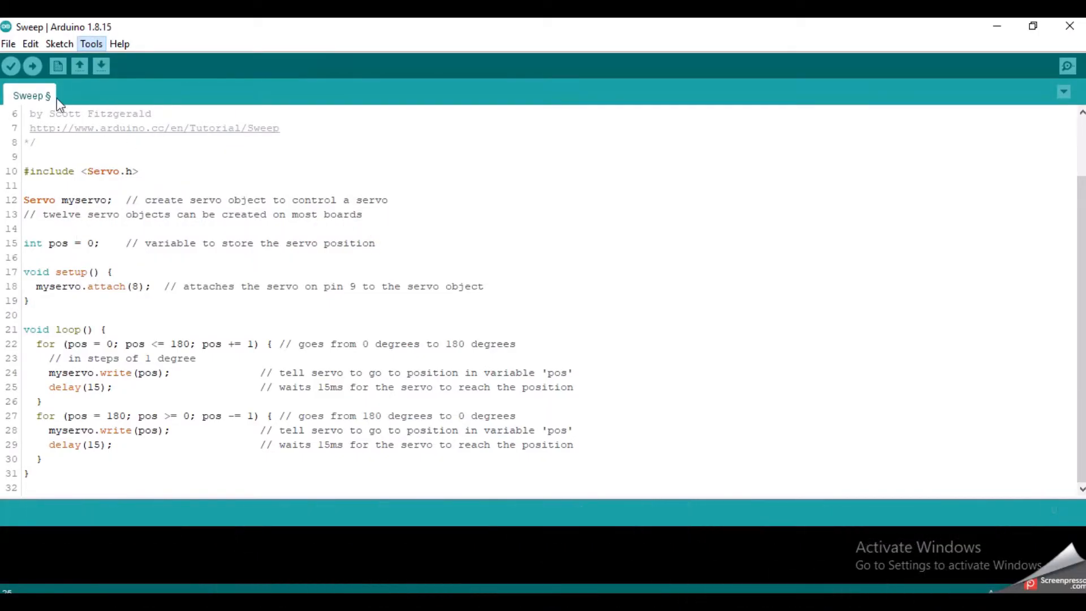
left_click(31, 65)
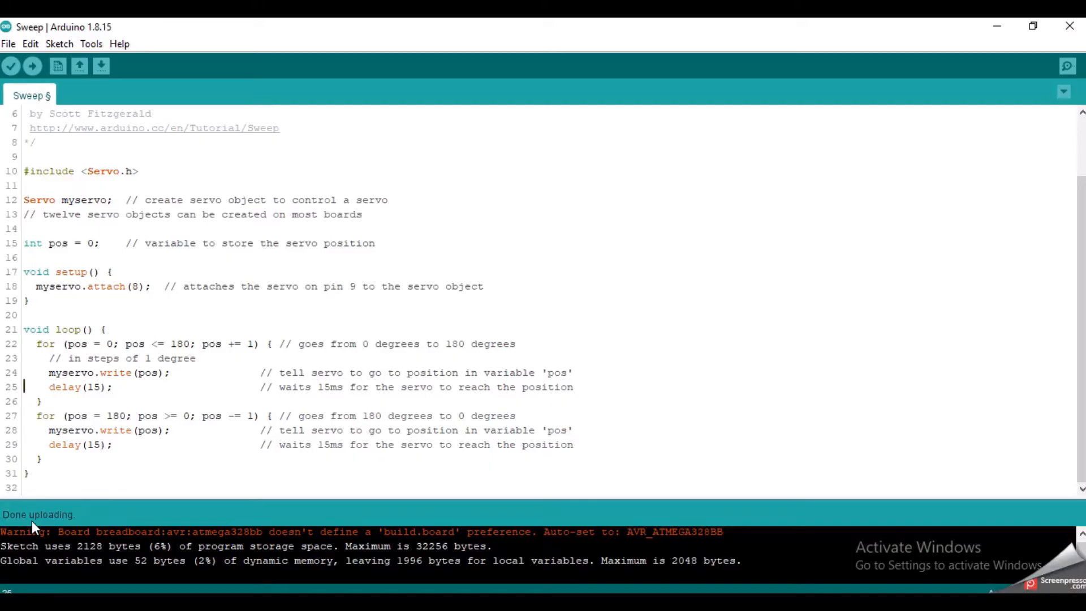
Delete the unused pos variable code and write myservo.write(0) followed by a delay
left_click_drag(41, 344, 41, 459)
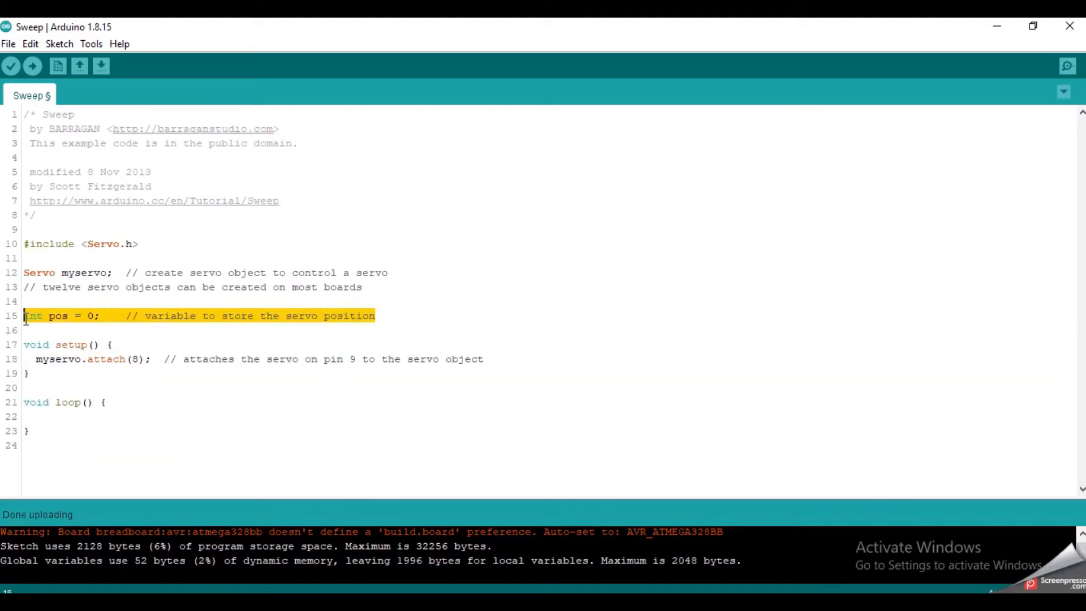
key("Delete")
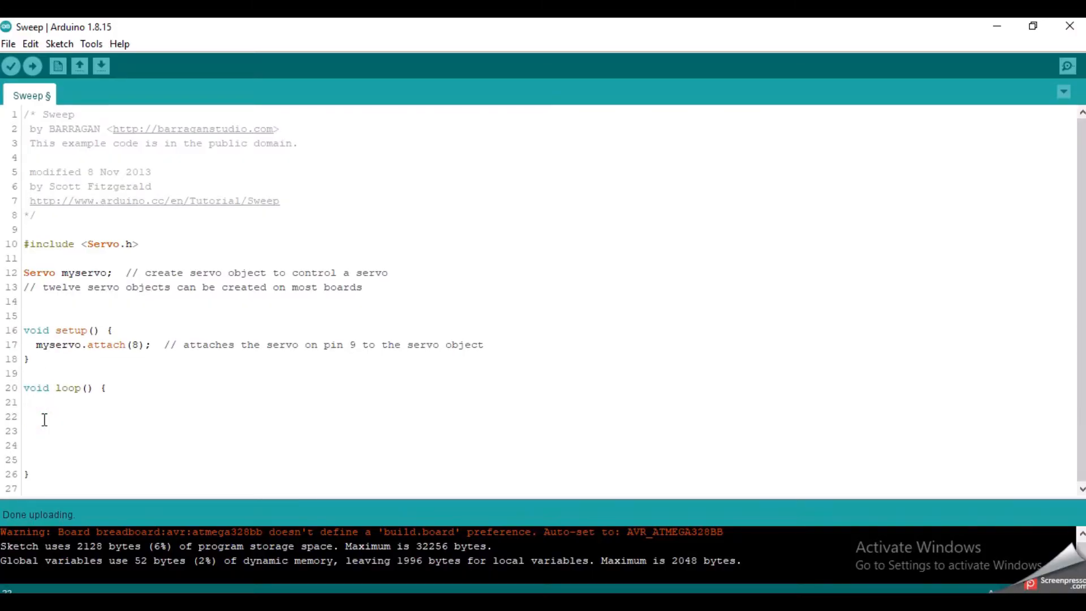
type("myse")
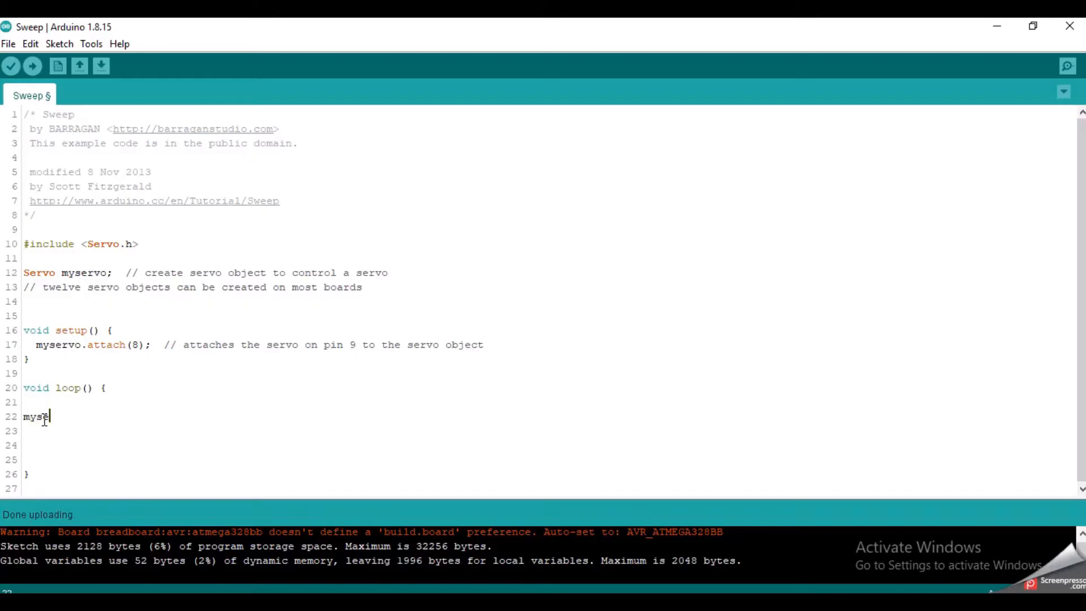
type("rvo.write")
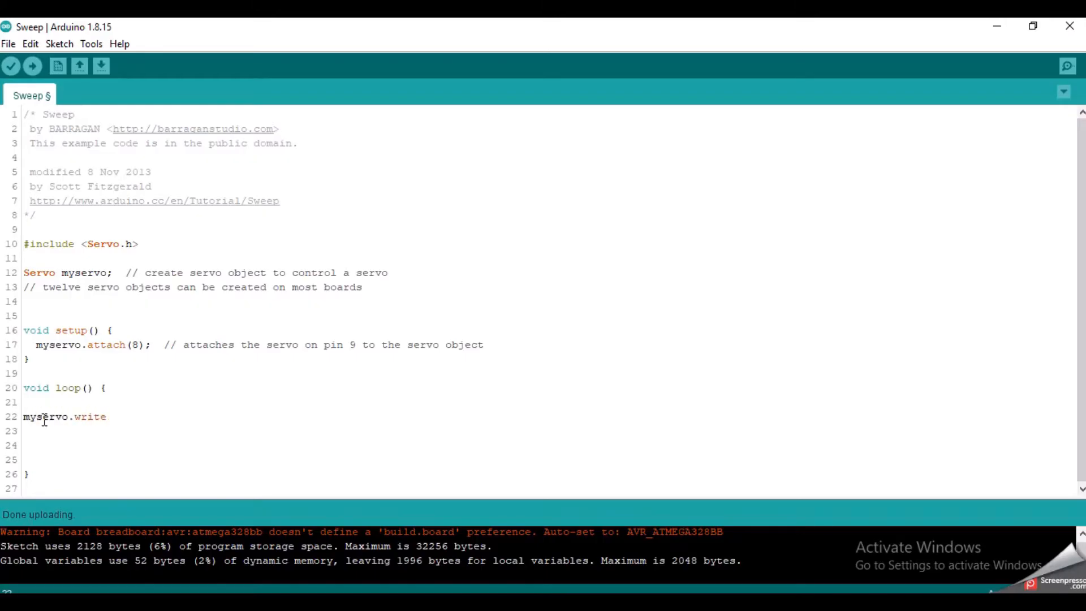
type("(0);")
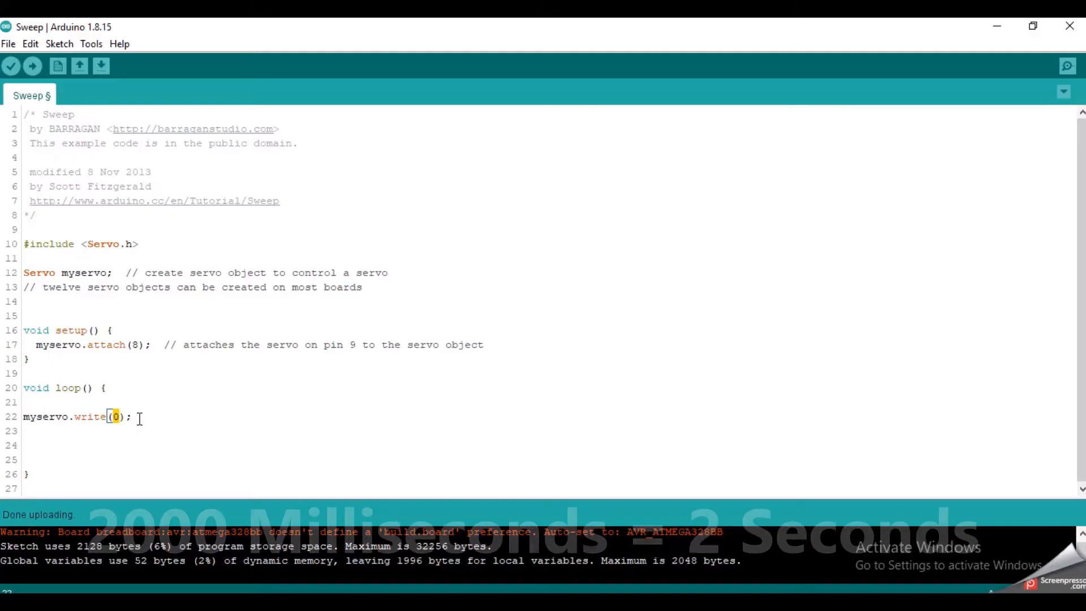
type("delay(2000);")
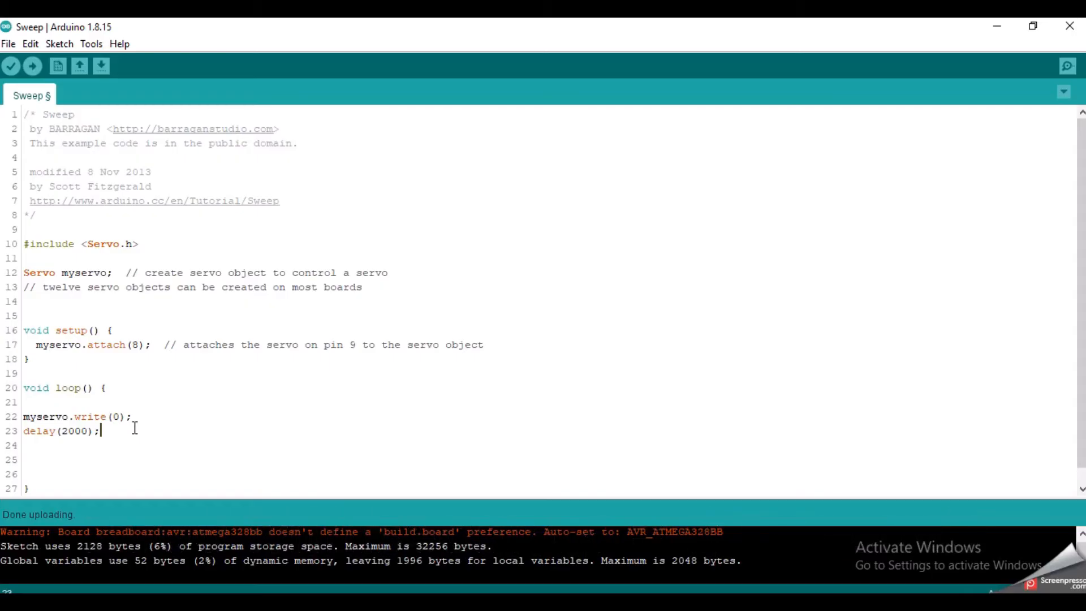
Add 90 and 180 degree servo writes with delay(2000), then upload
type("myservo.wr")
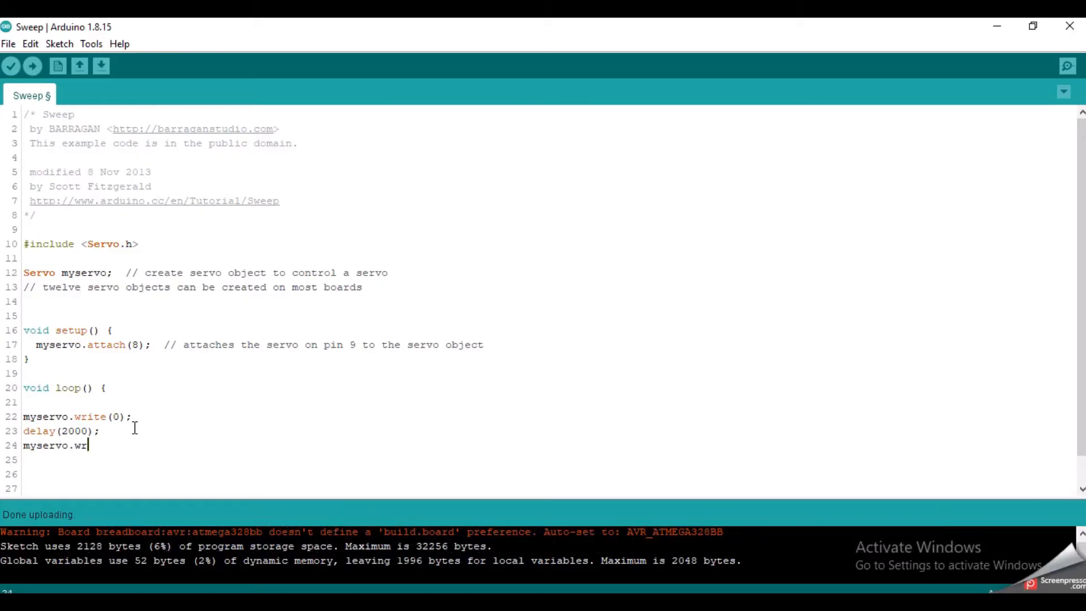
type("ite(90);")
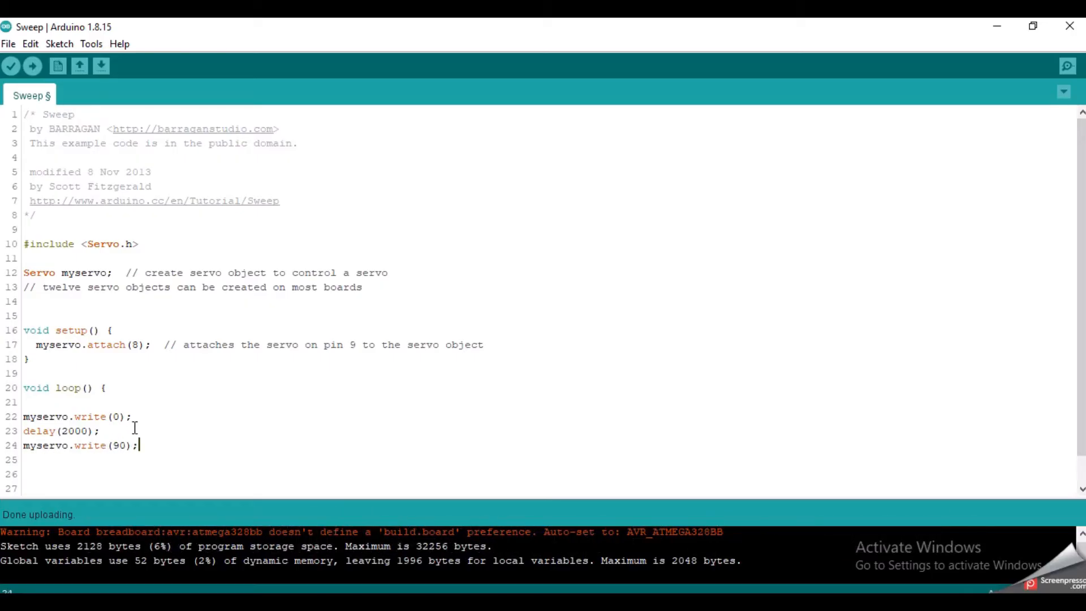
type("delay(")
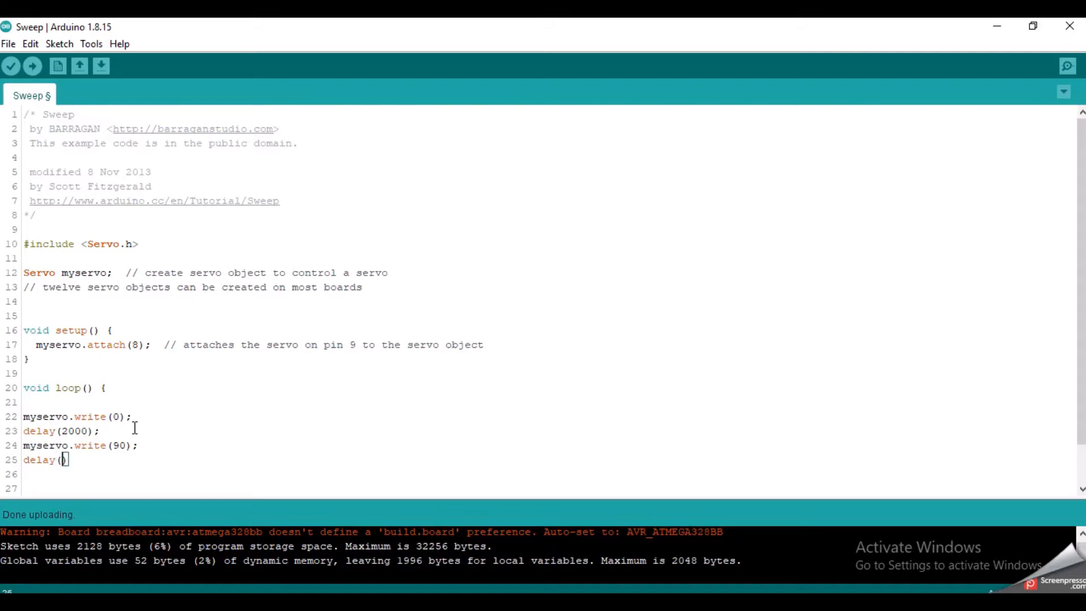
type("2000);")
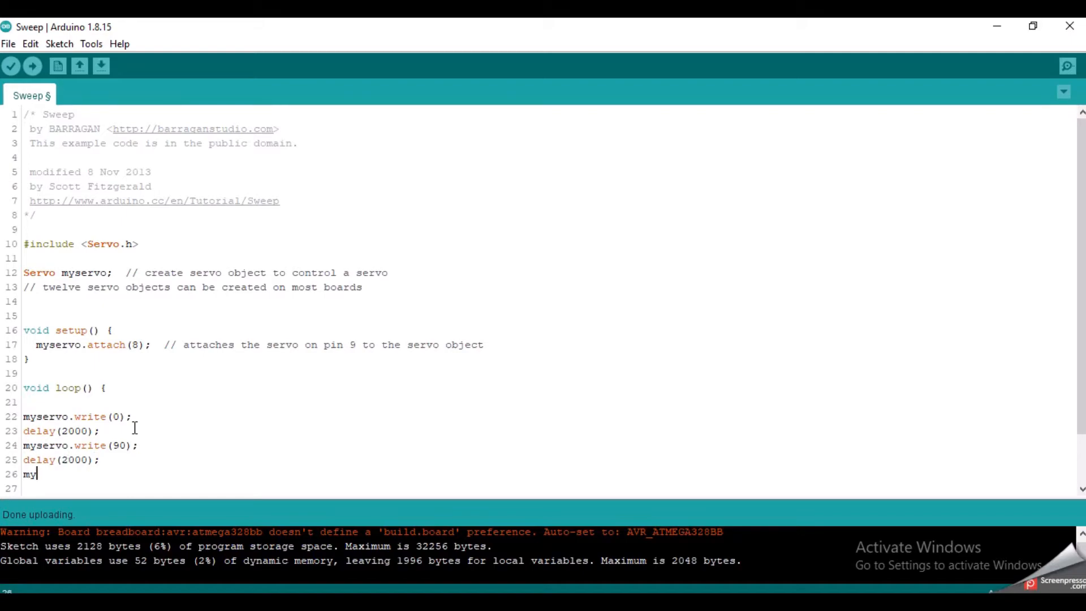
type("servo.write()")
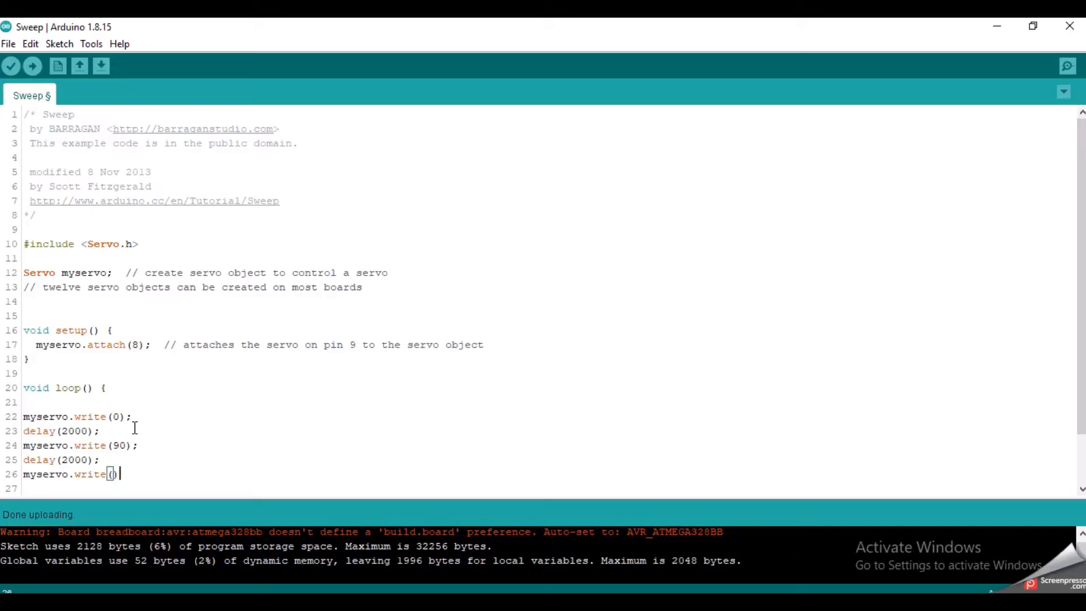
type("180);")
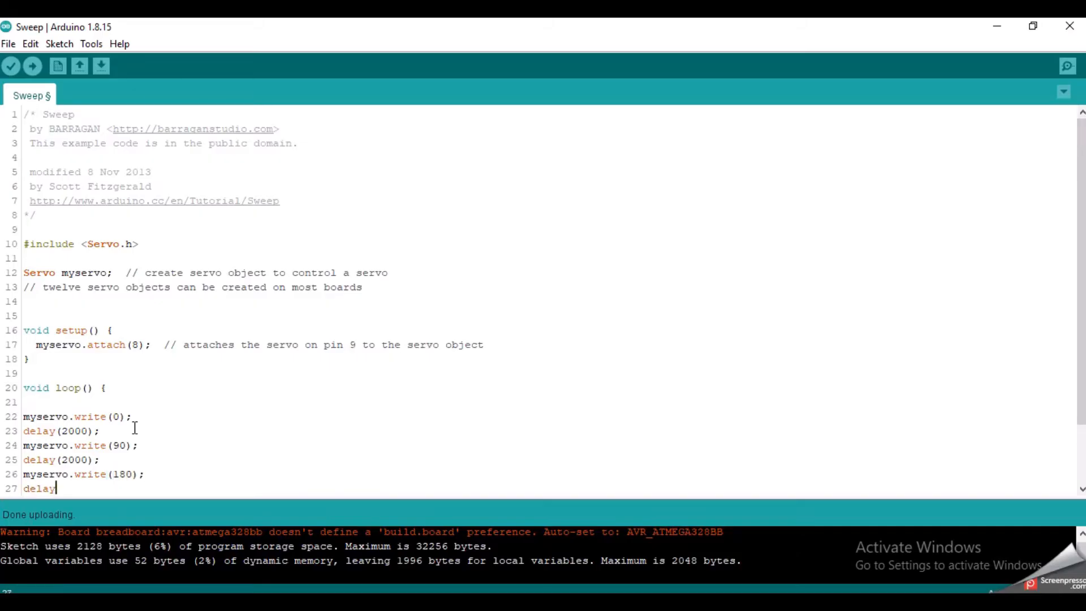
type("(2000);")
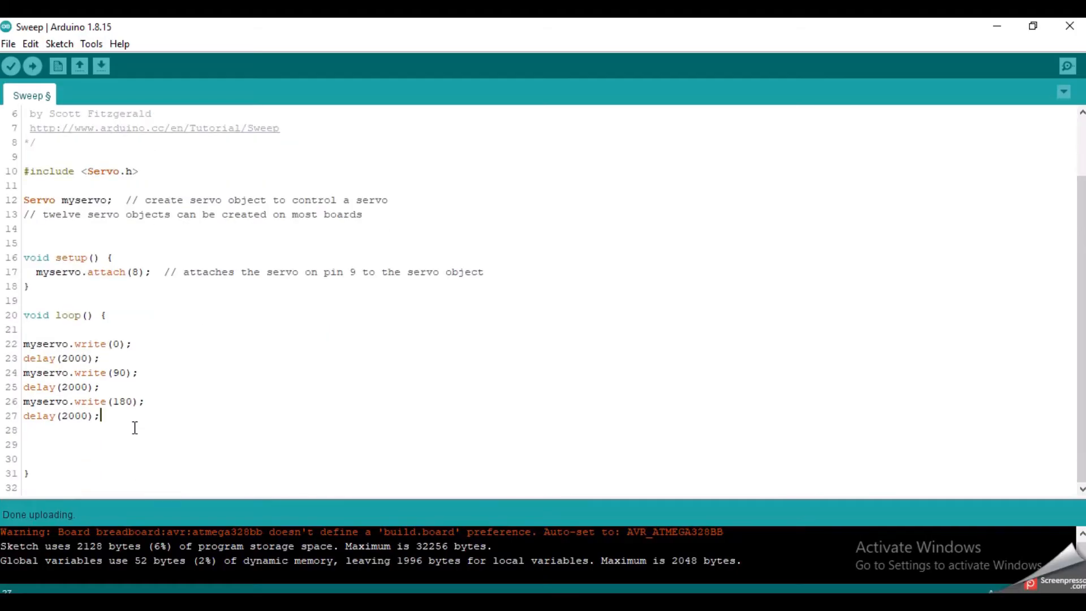
left_click(32, 65)
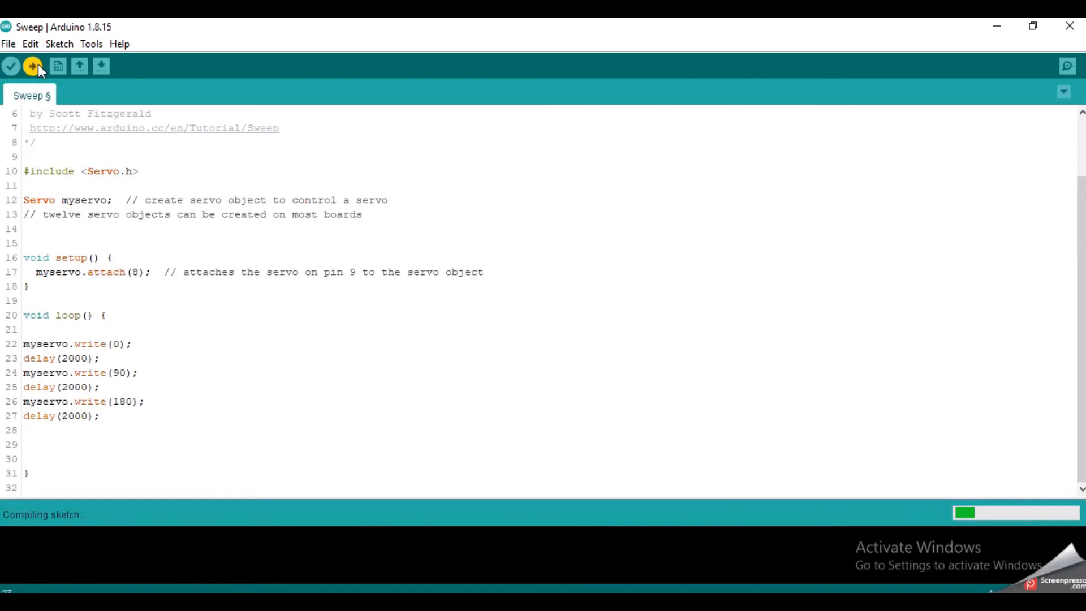